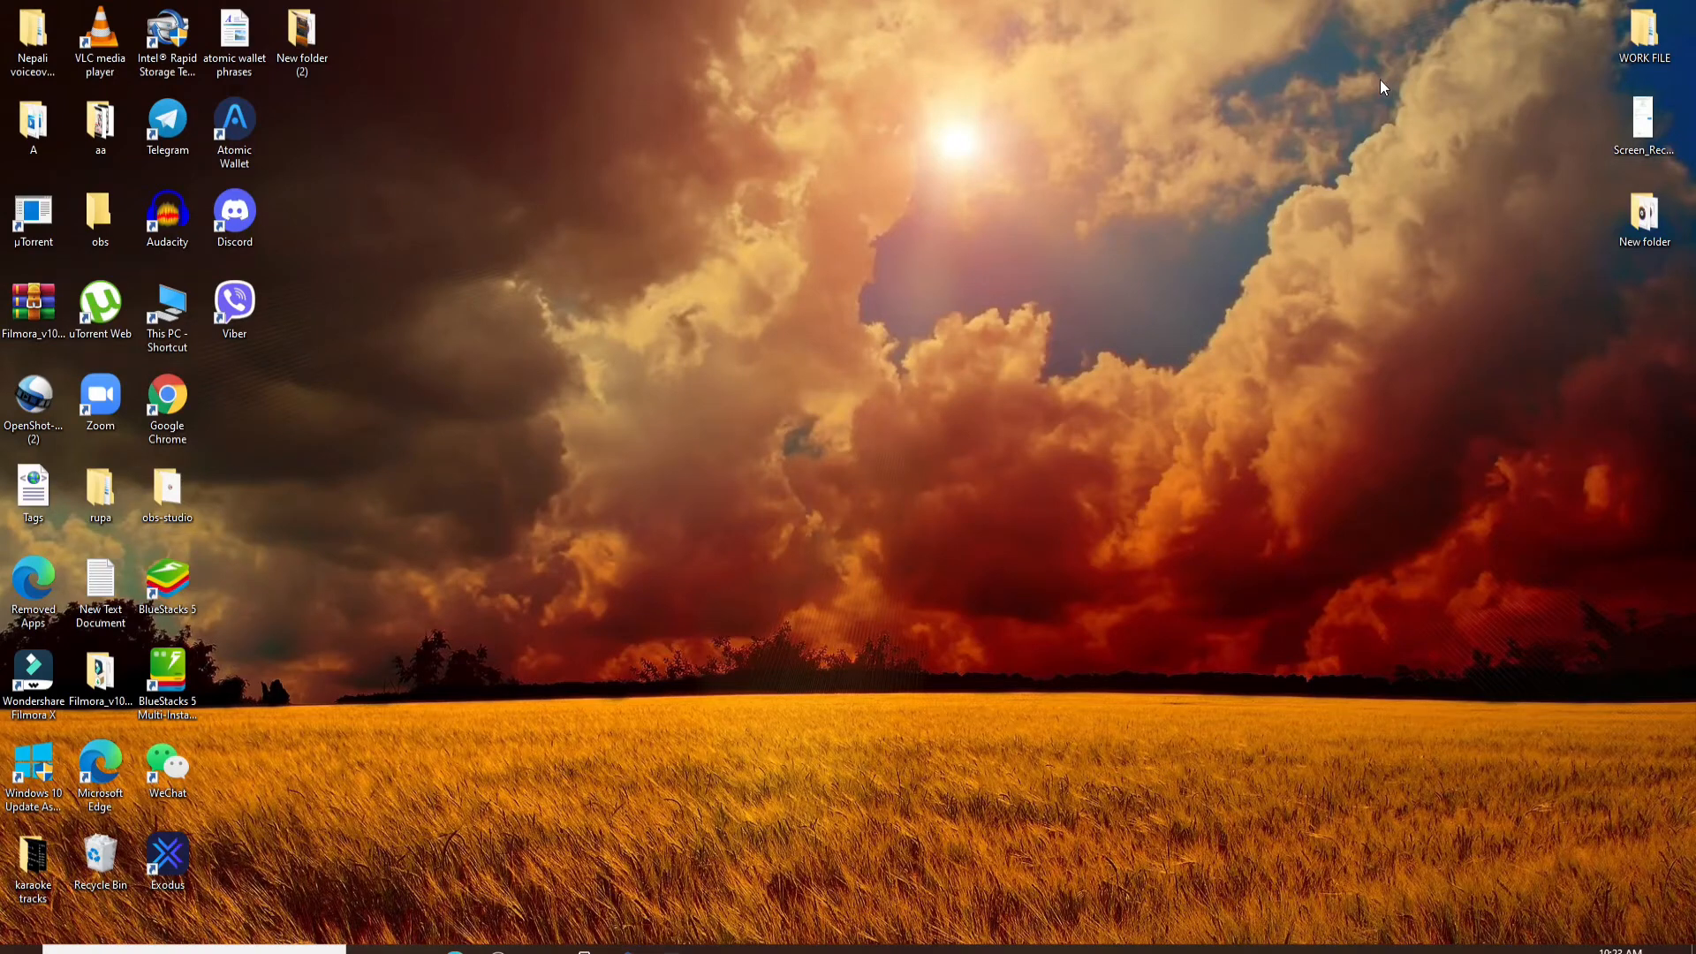
pyautogui.moveTo(1378, 93)
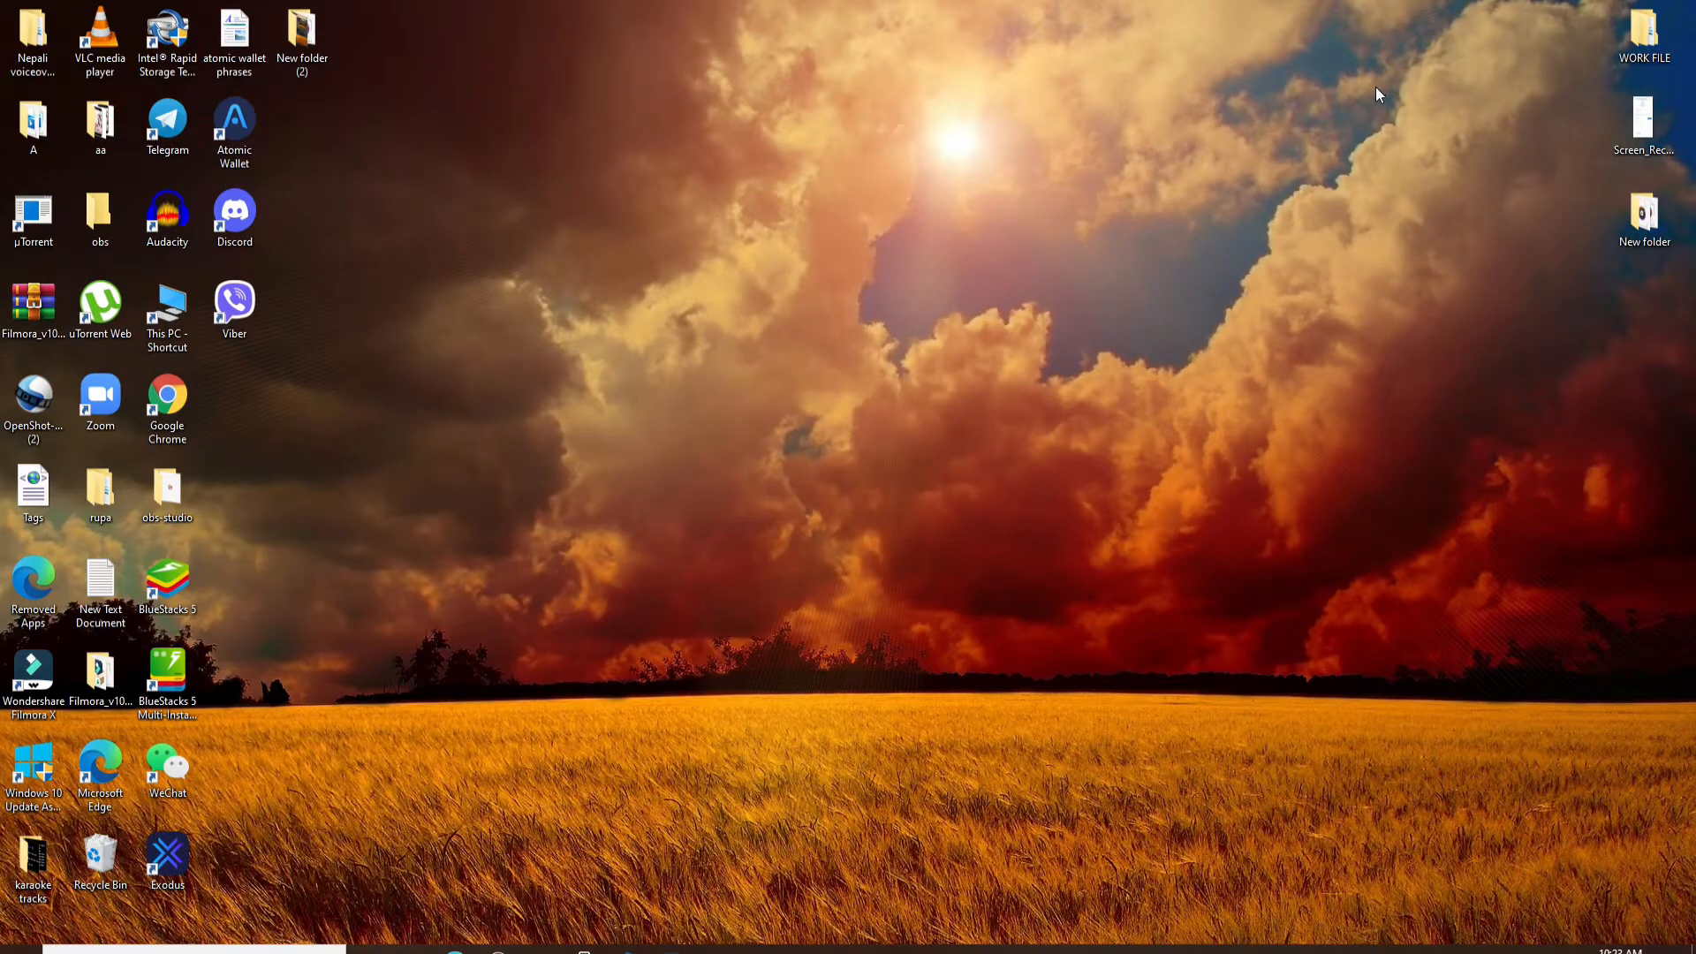
pyautogui.moveTo(848, 334)
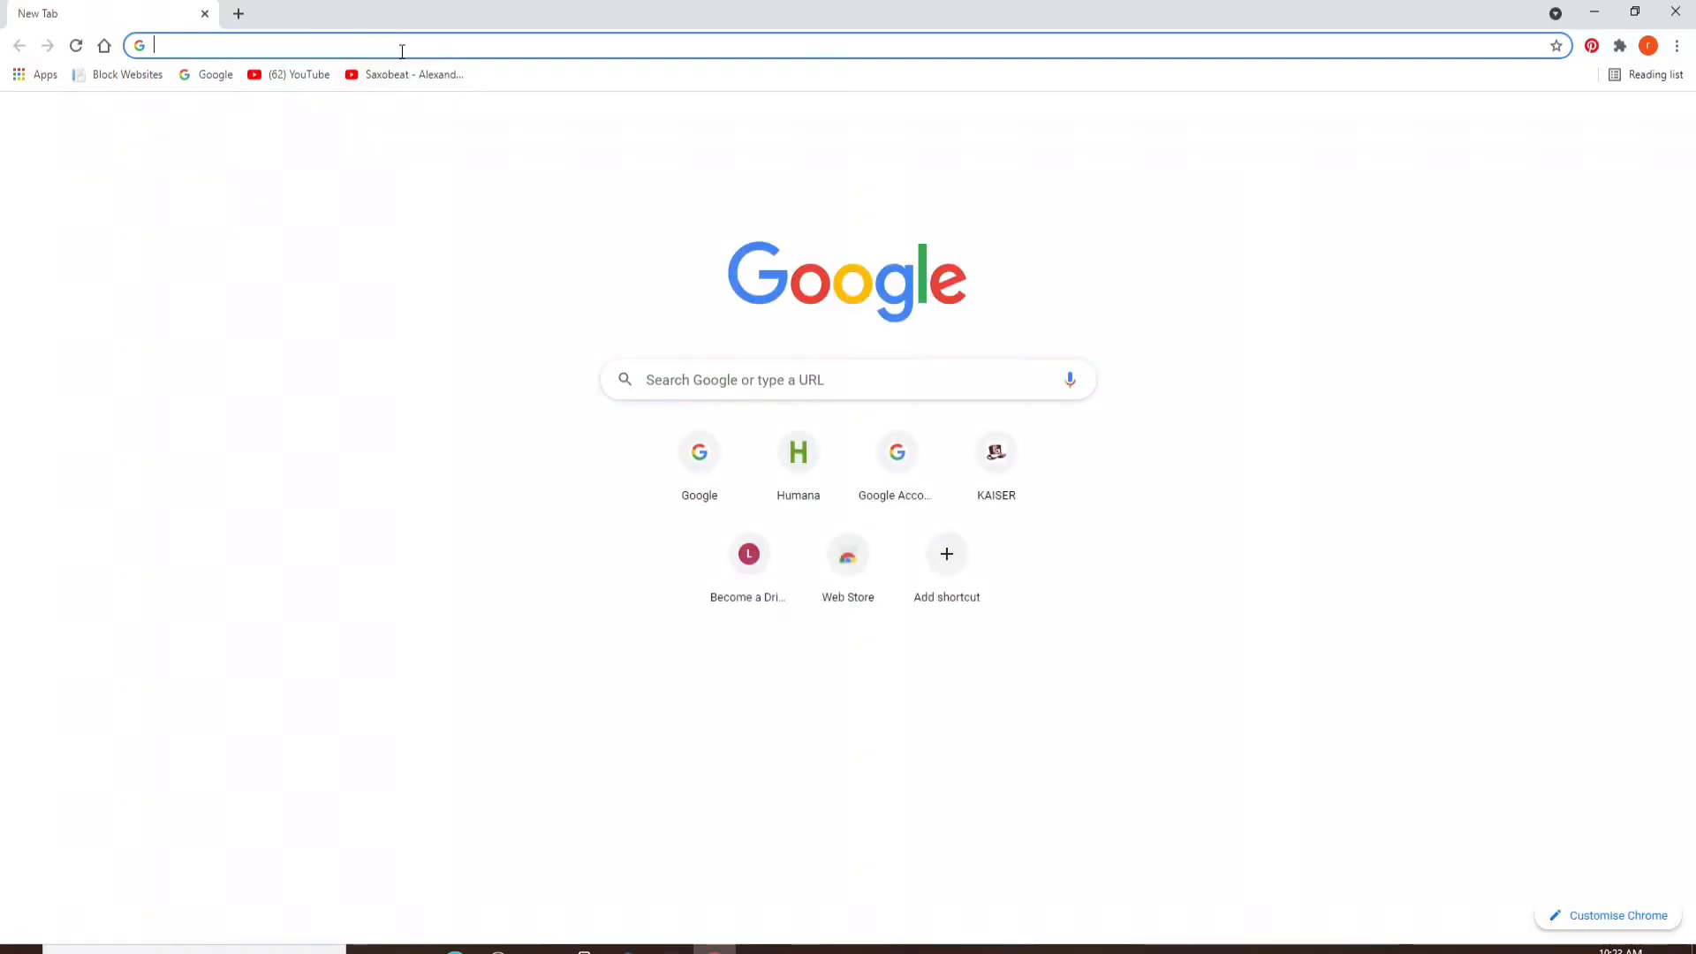
# Step: Search for 'itunes.com' from Chrome's address bar
pyautogui.write('itunes.com')
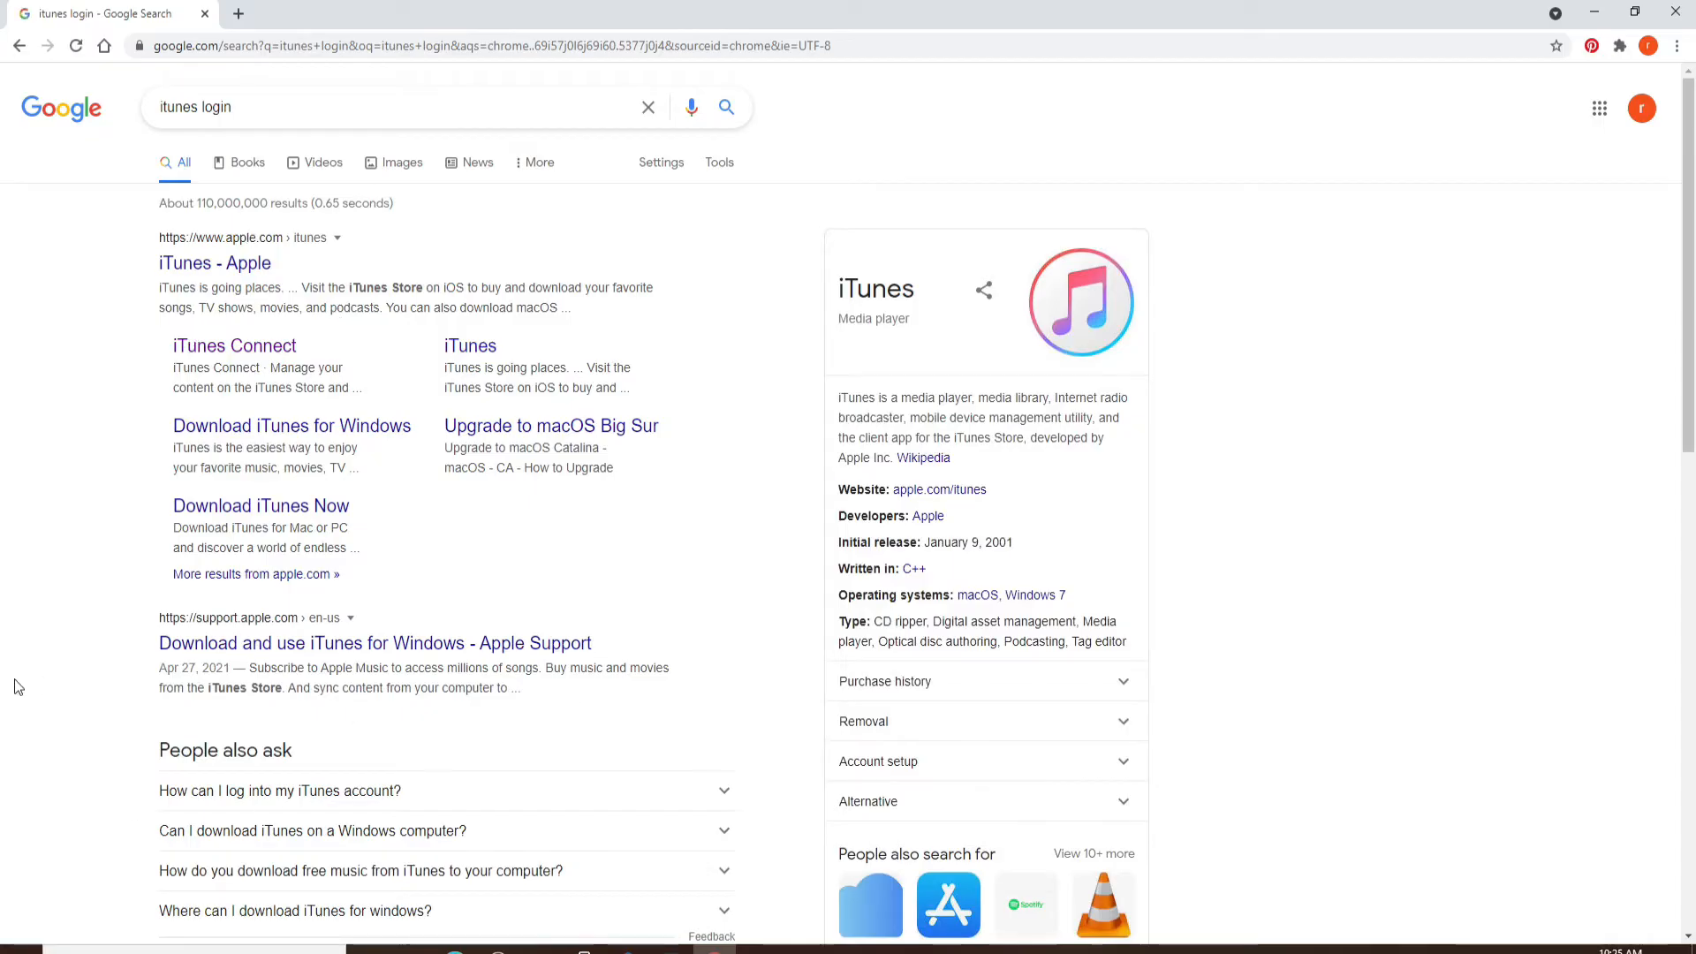
pyautogui.moveTo(214, 264)
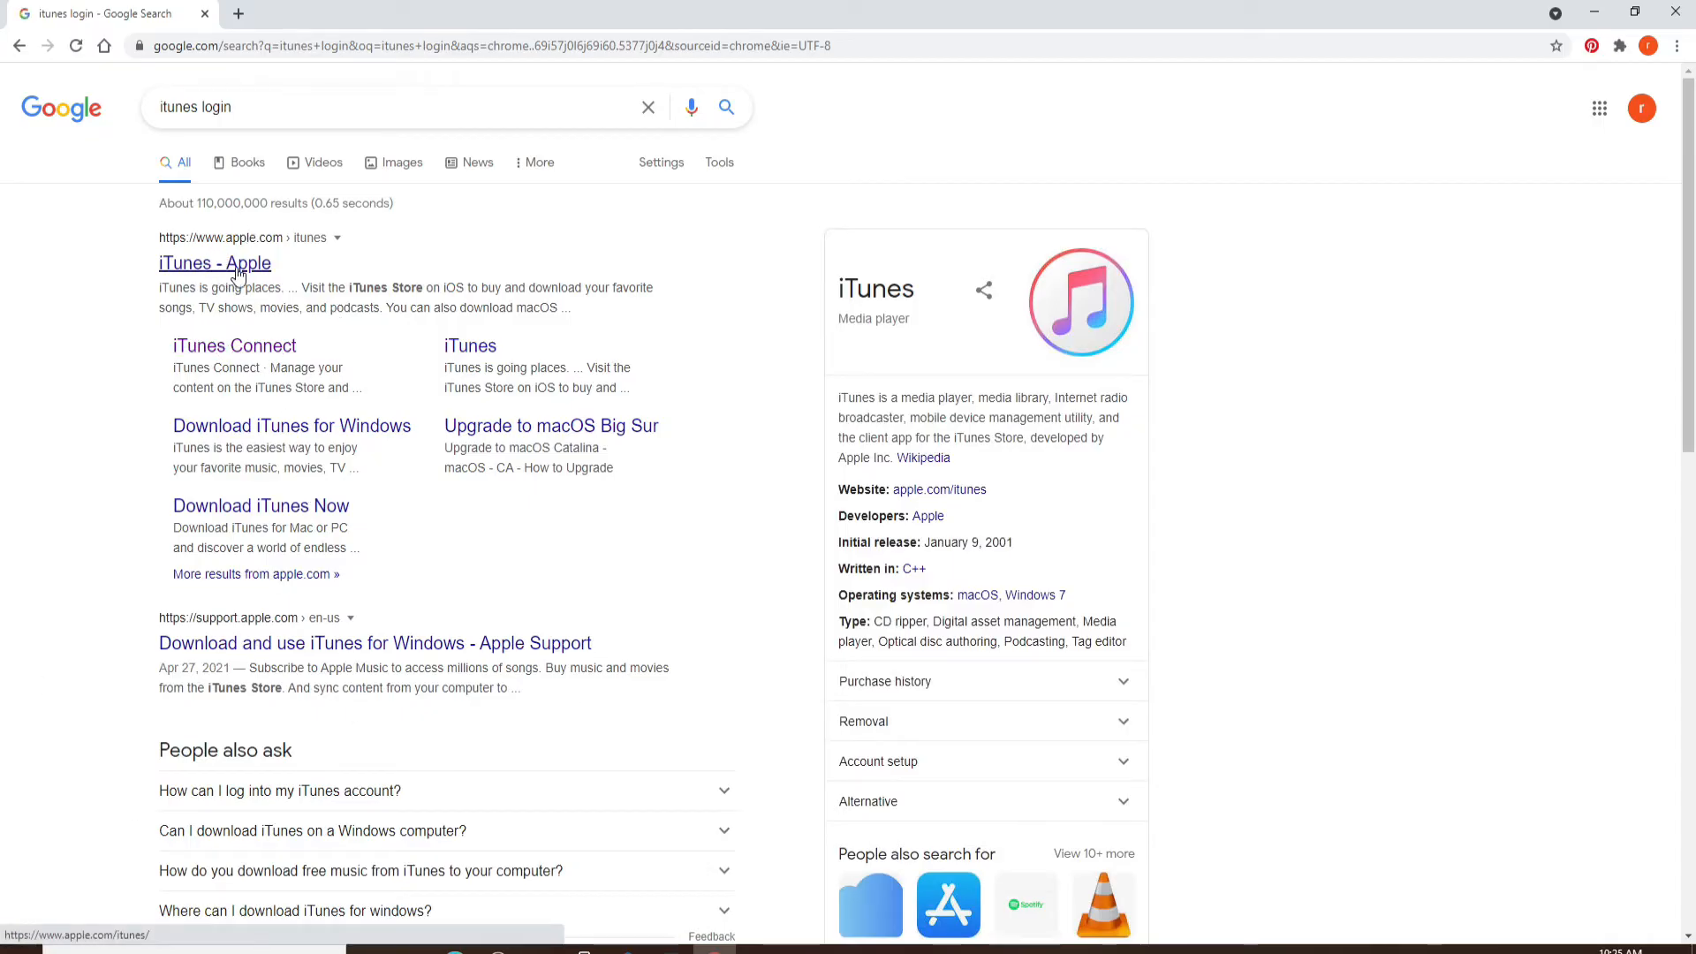
# Step: Open Apple's iTunes page, then reach the store sign-in page via the bag menu
pyautogui.click(214, 264)
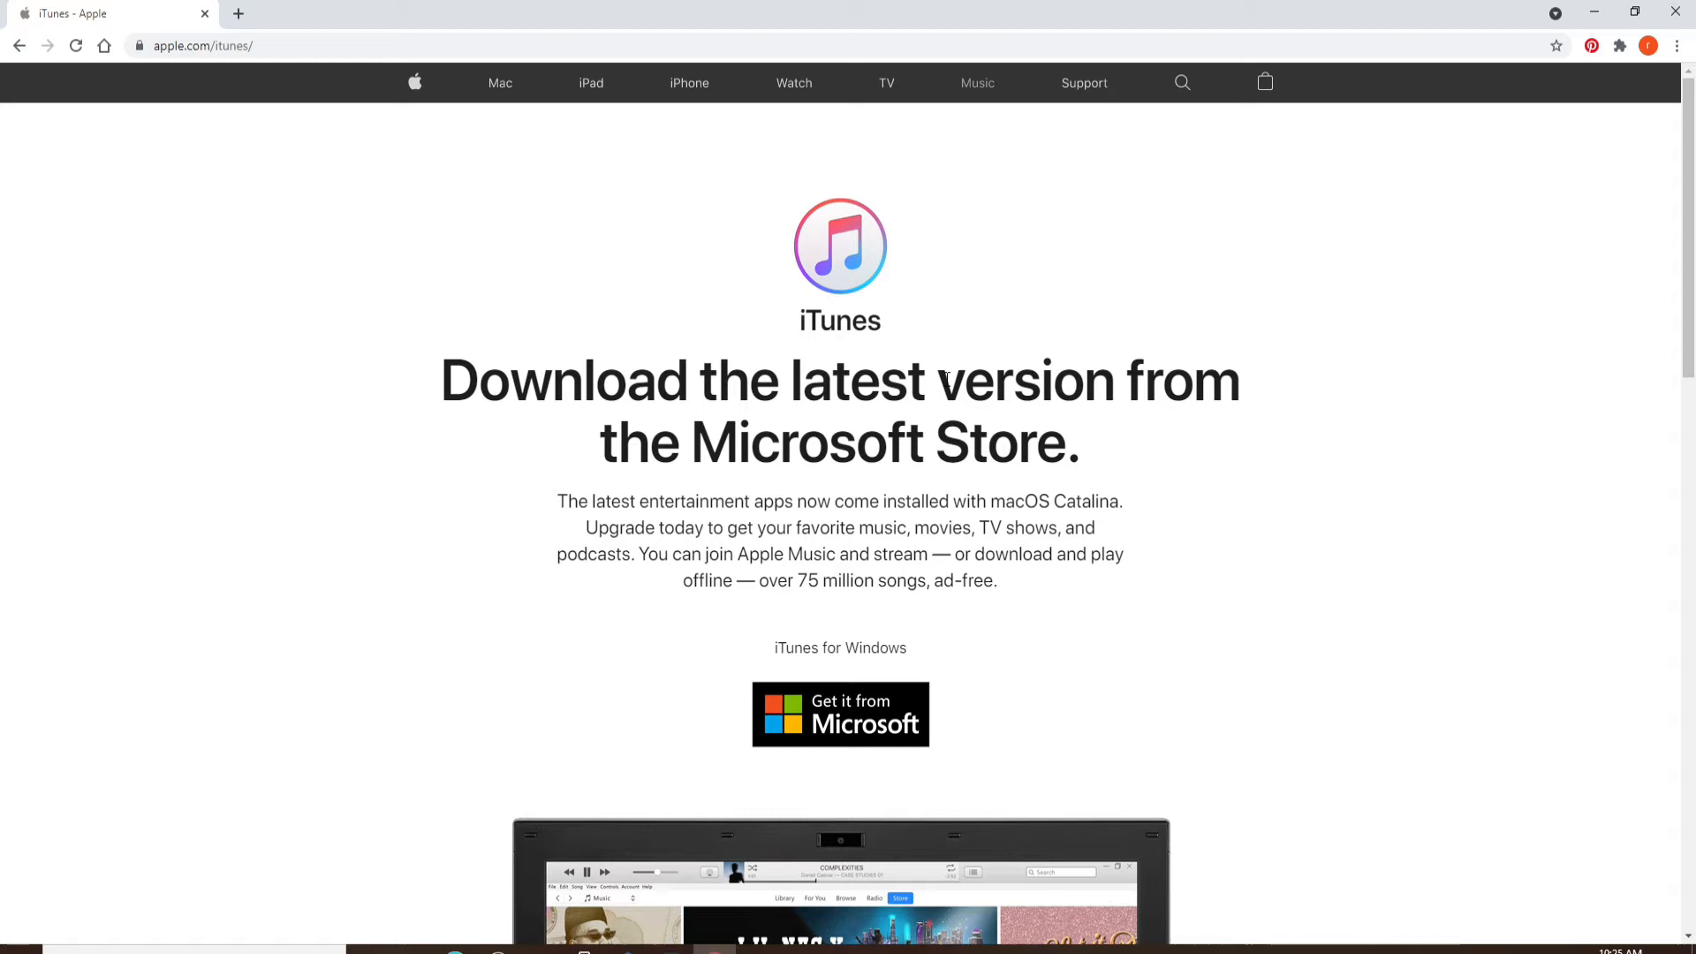
pyautogui.moveTo(1264, 83)
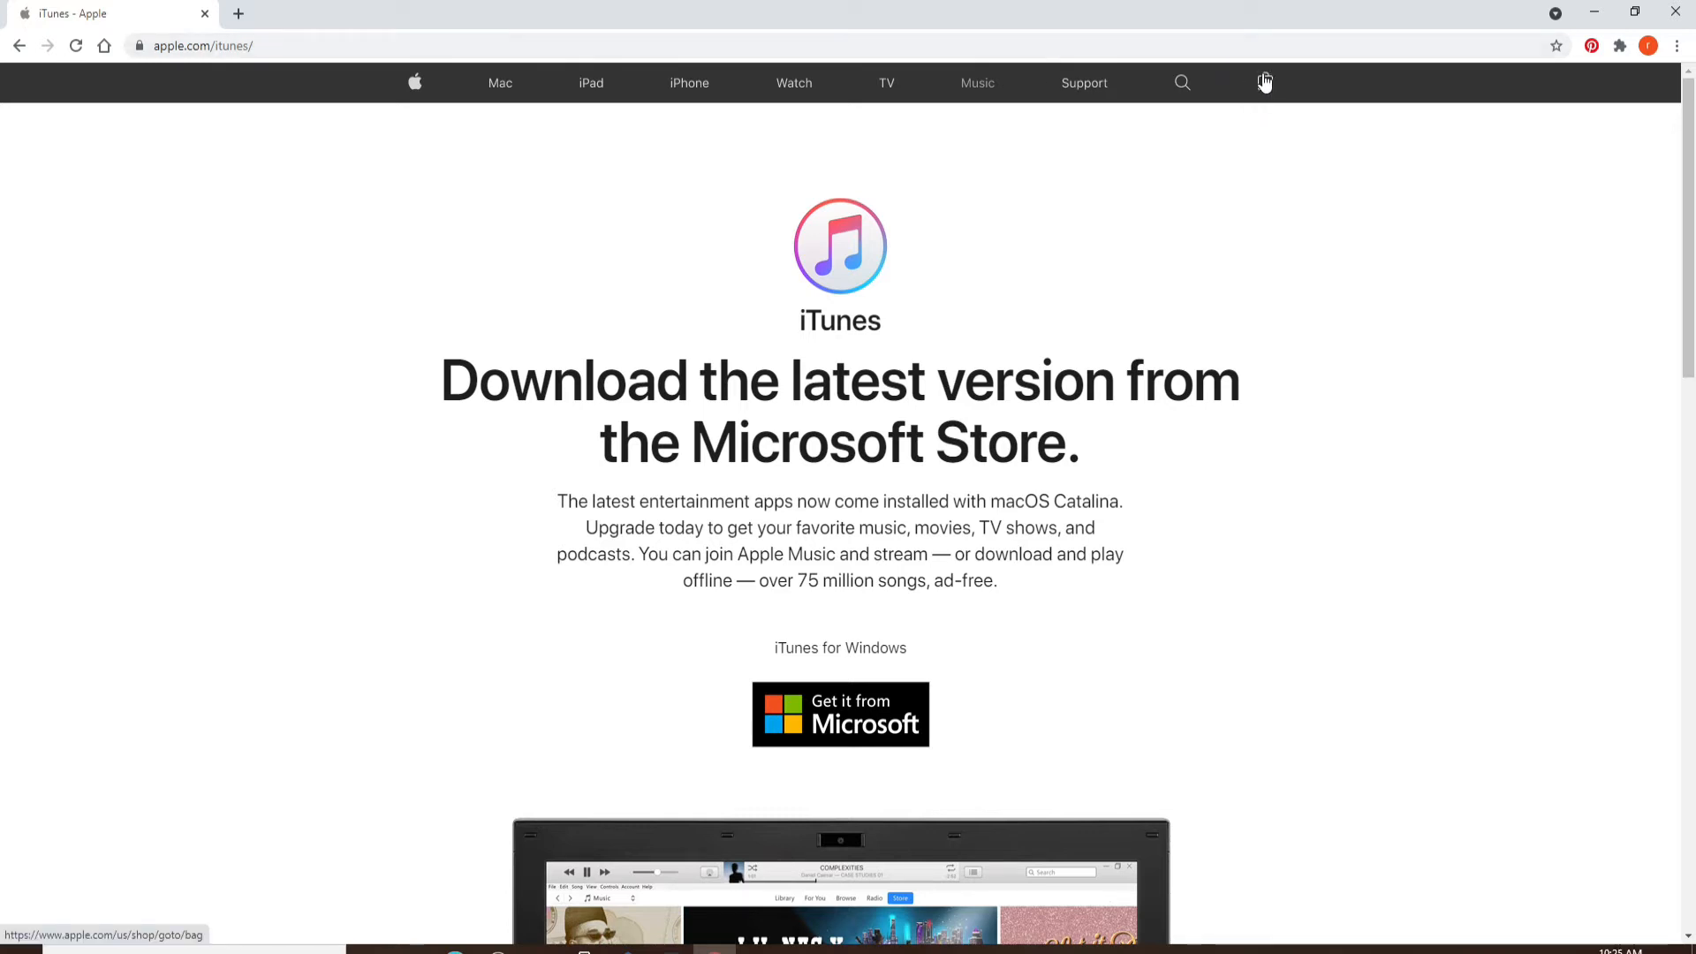
pyautogui.click(1263, 82)
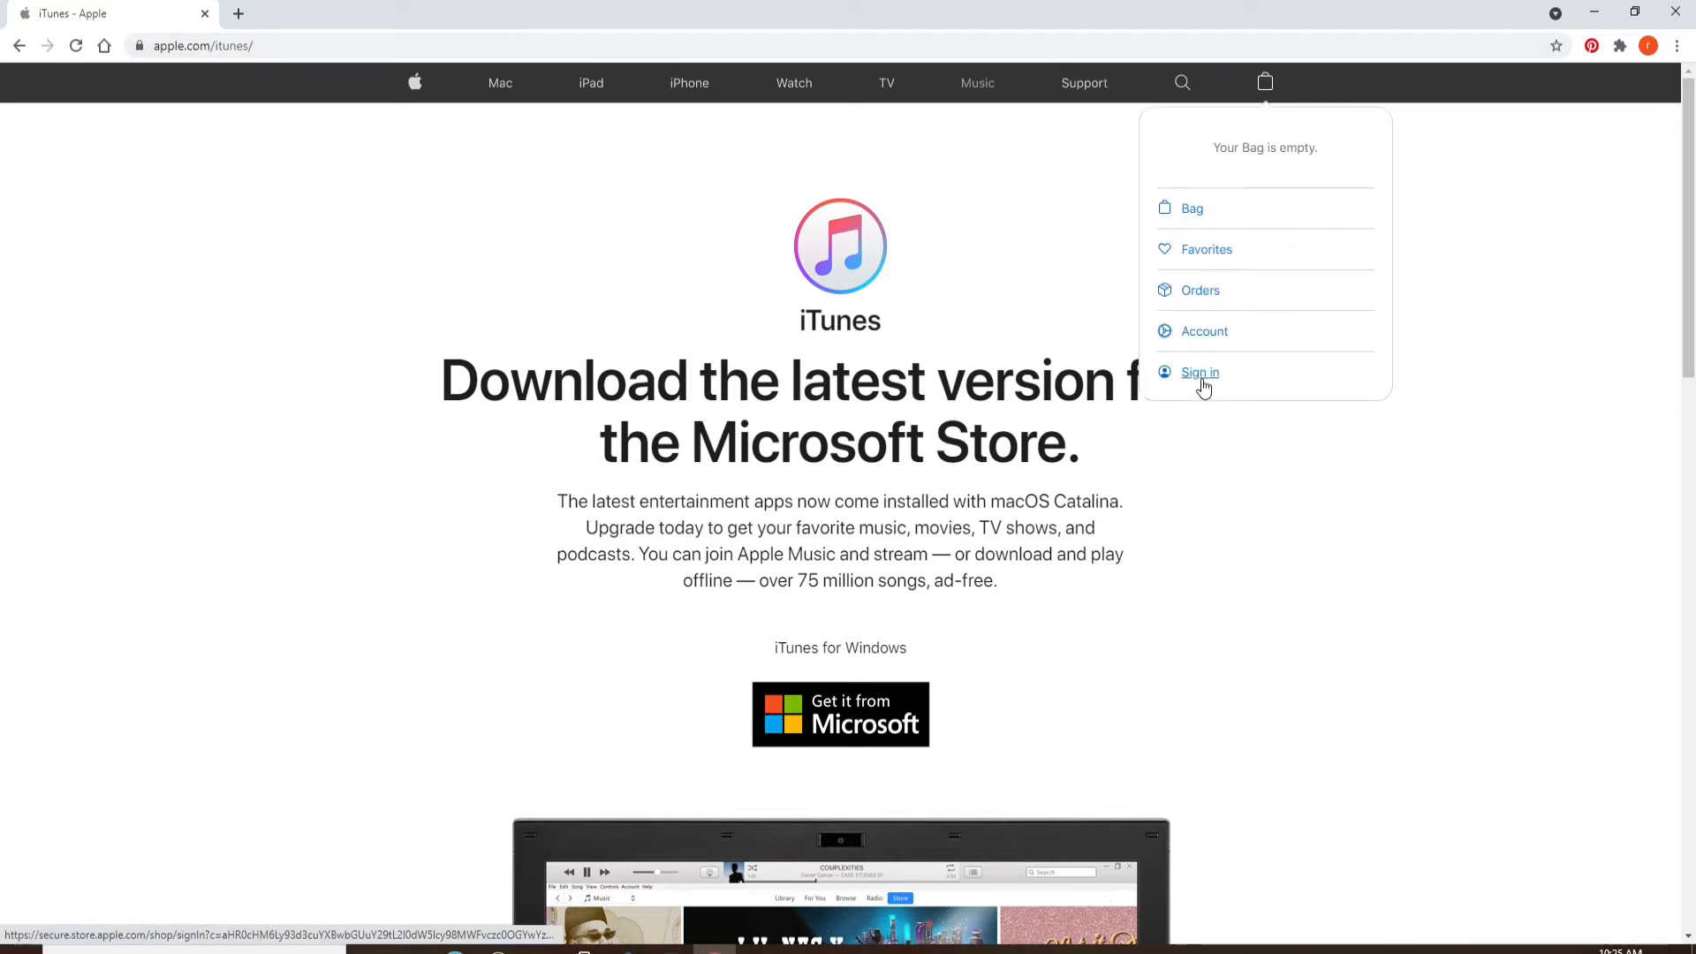
pyautogui.click(1200, 372)
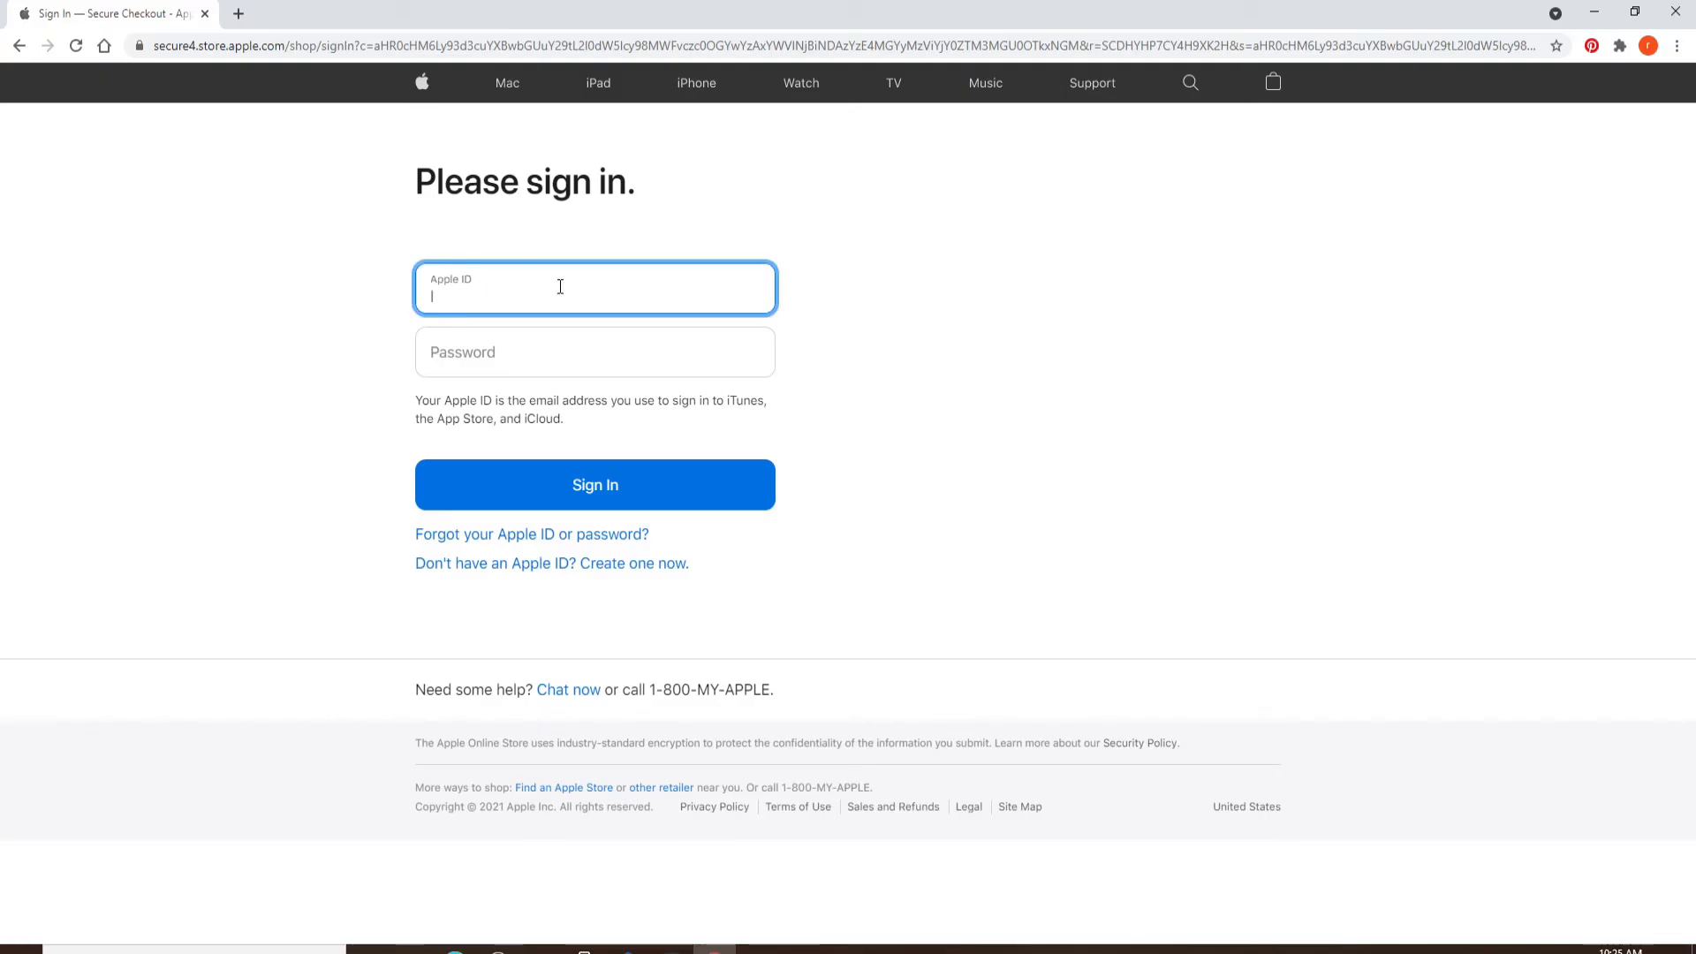
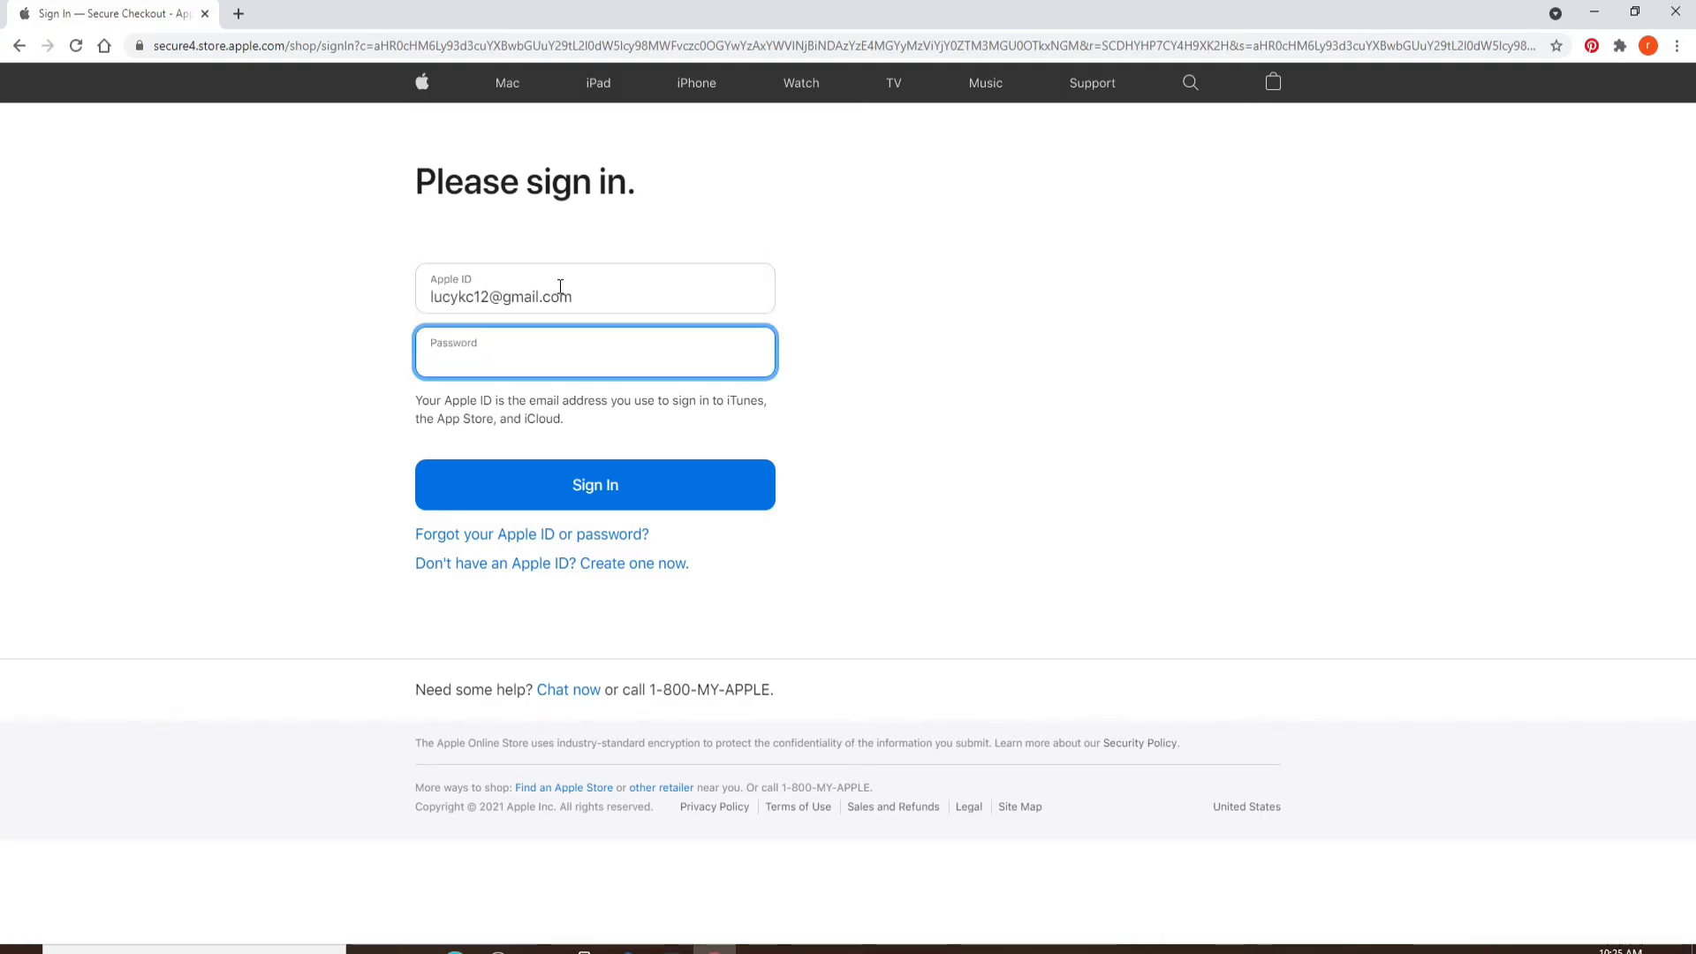
pyautogui.write('••')
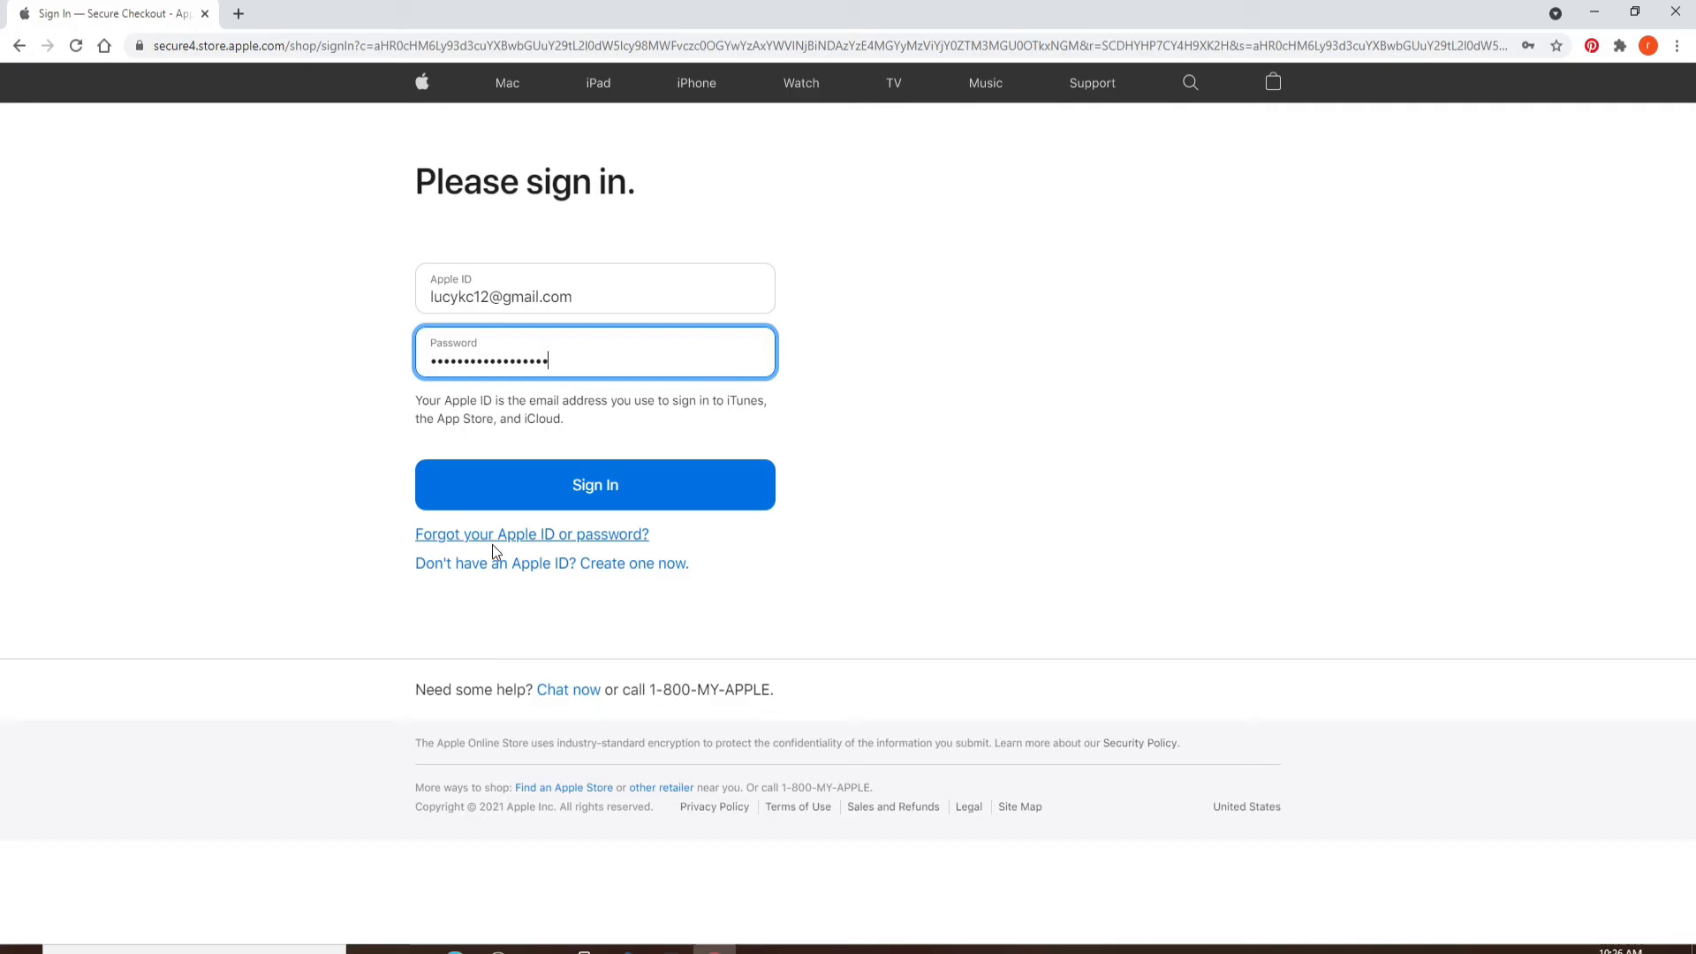
pyautogui.moveTo(531, 540)
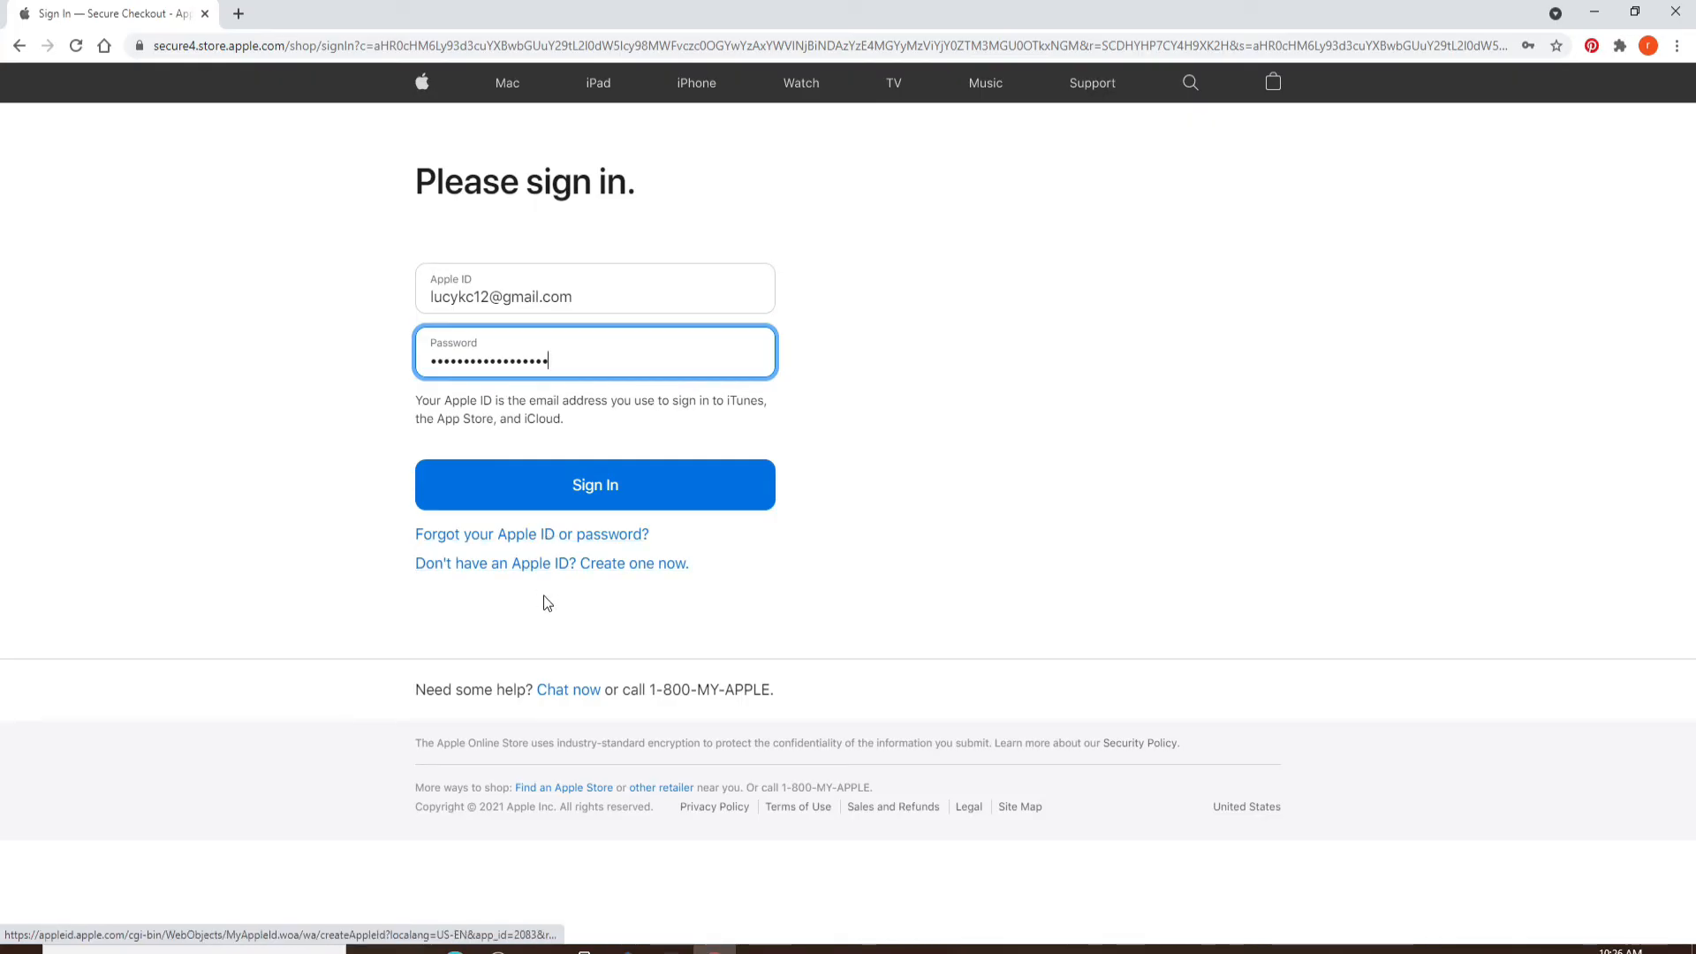
pyautogui.moveTo(551, 563)
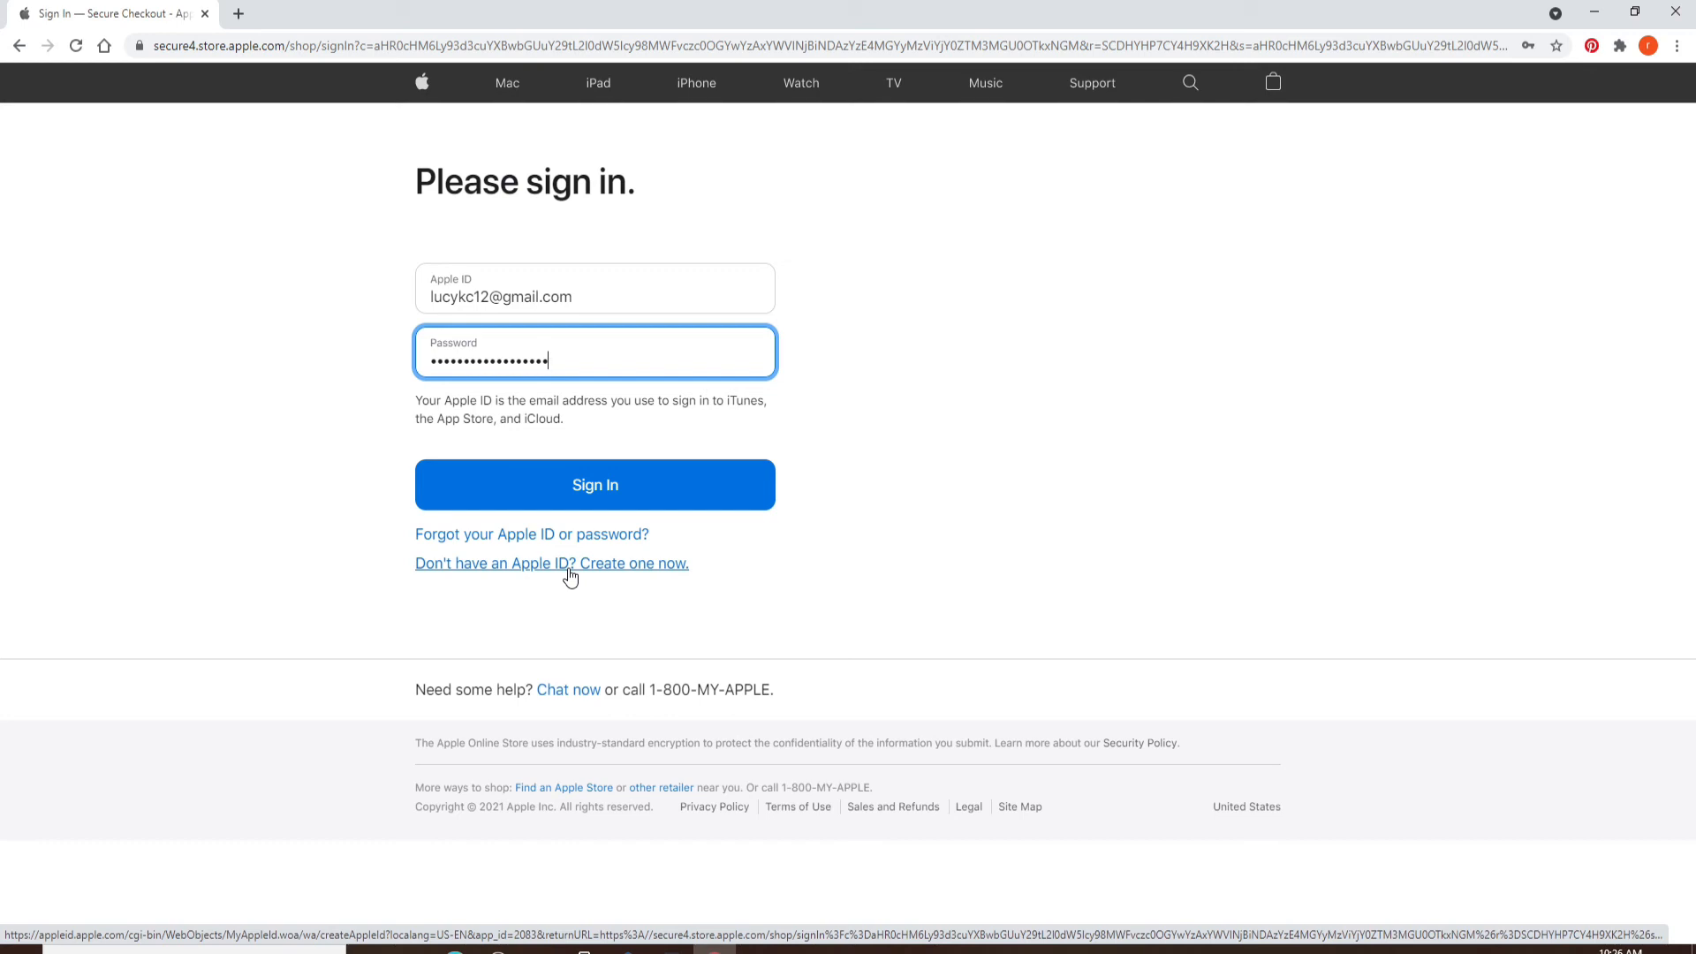
# Step: Check the entered Apple ID, then submit the form with Sign In
pyautogui.click(595, 289)
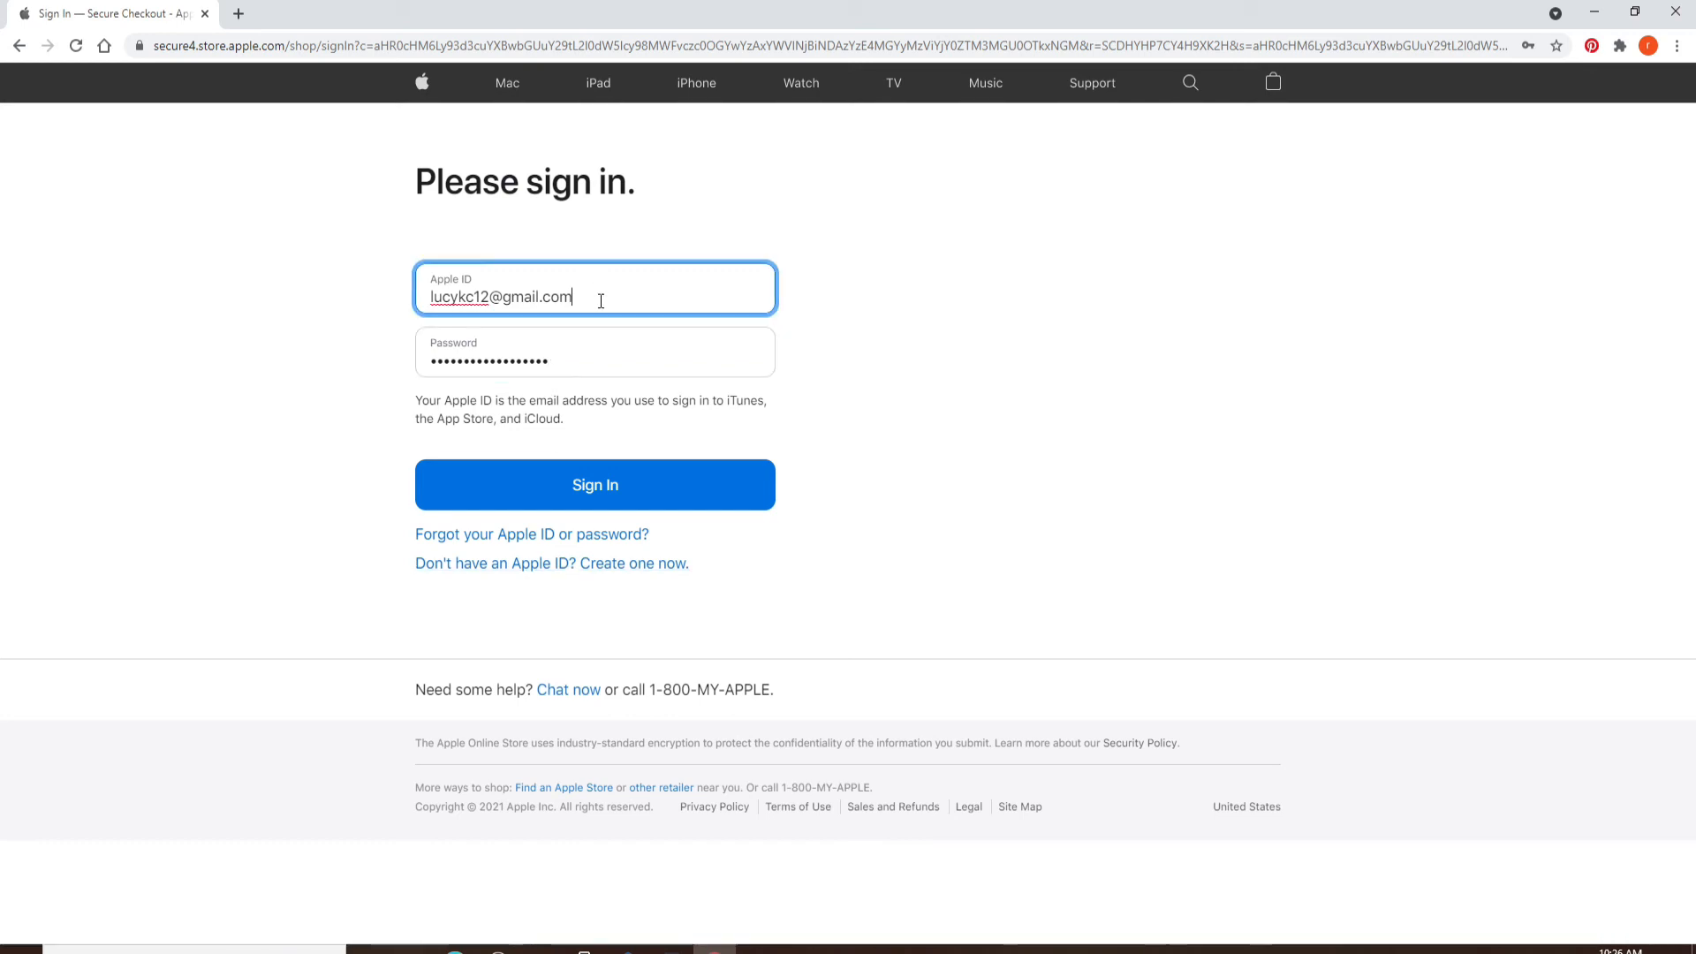
pyautogui.click(594, 485)
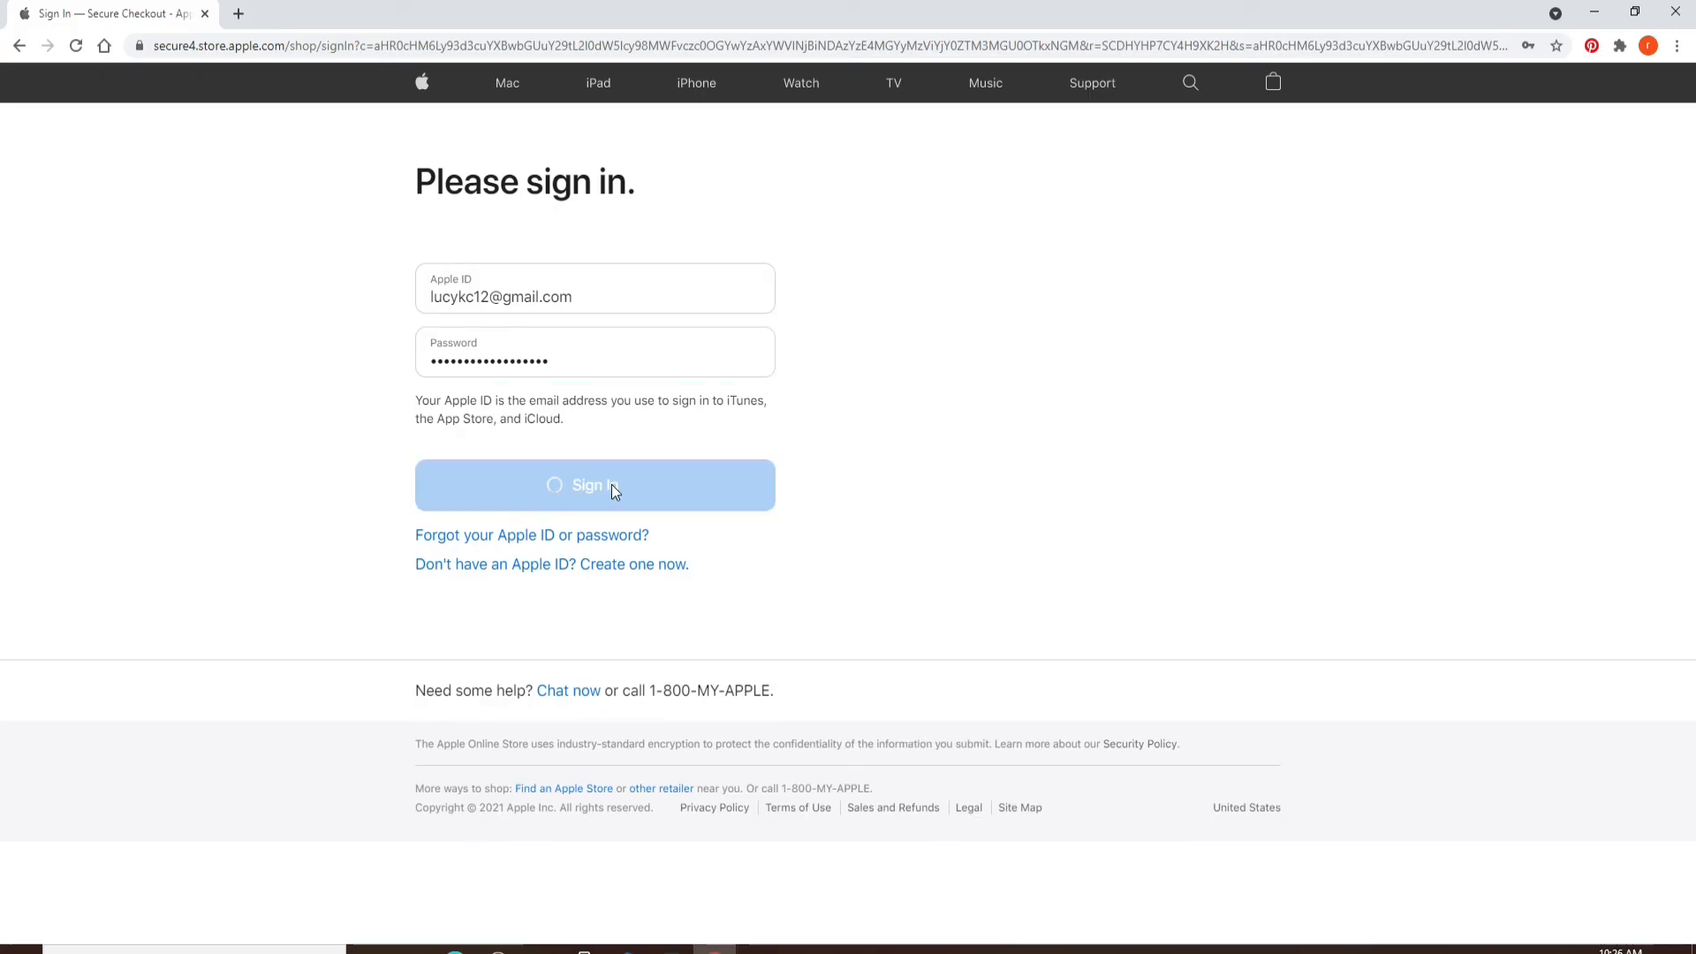